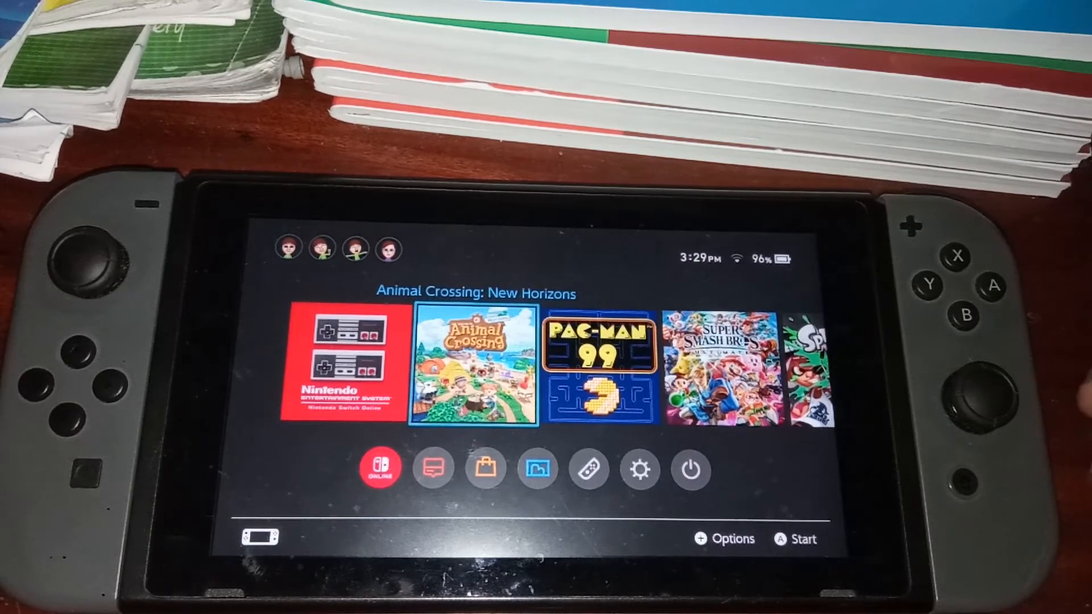
Navigate from the HOME menu through System Settings and Internet to the nearby networks list
{"action": "left_click", "coordinate": [485, 467]}
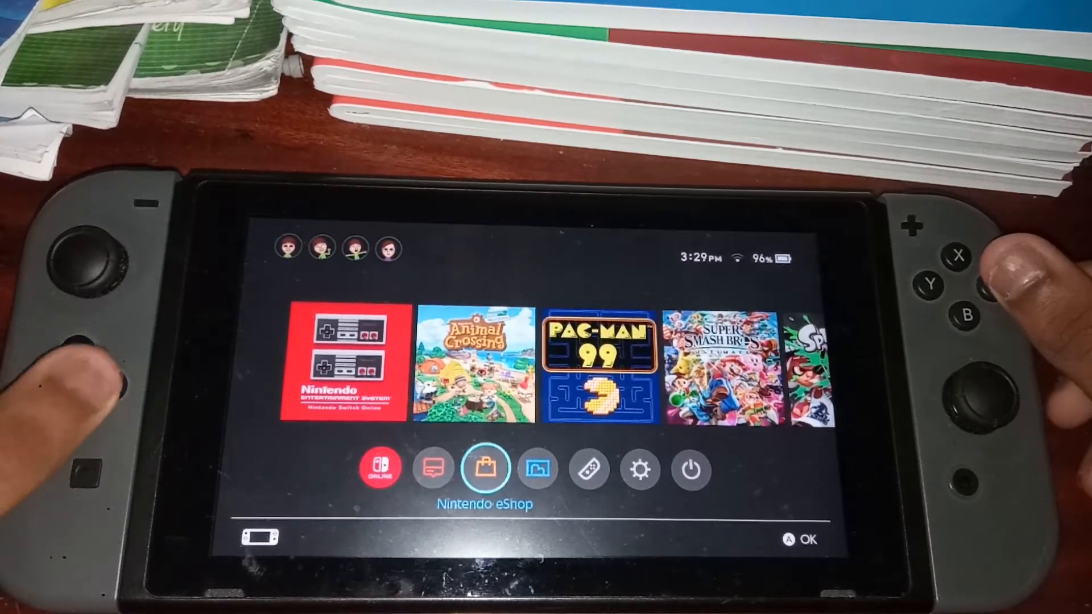
{"action": "left_click", "coordinate": [640, 470]}
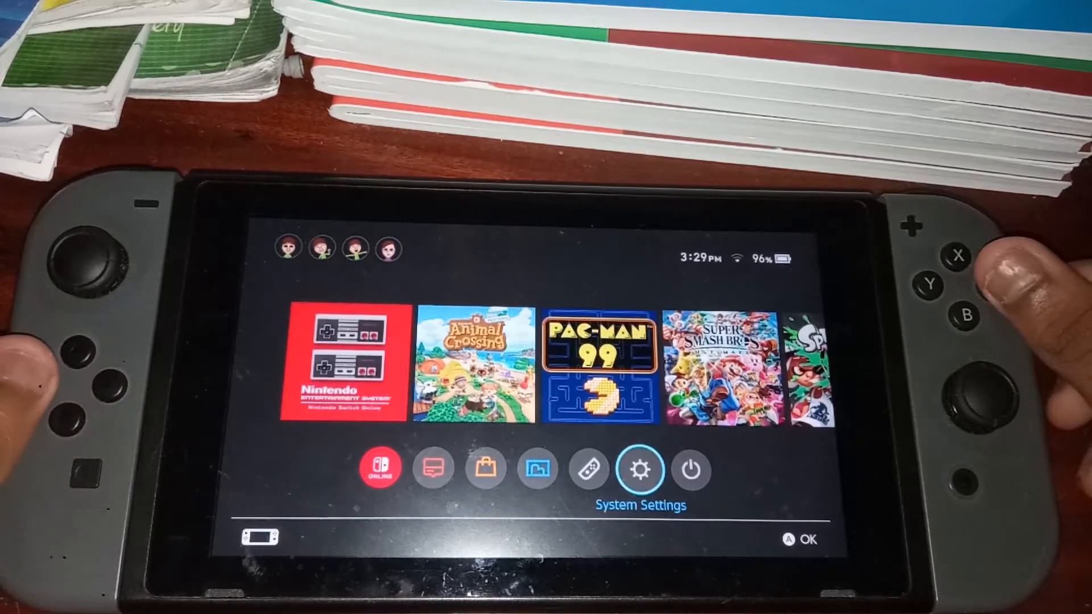
{"action": "left_click", "coordinate": [639, 468]}
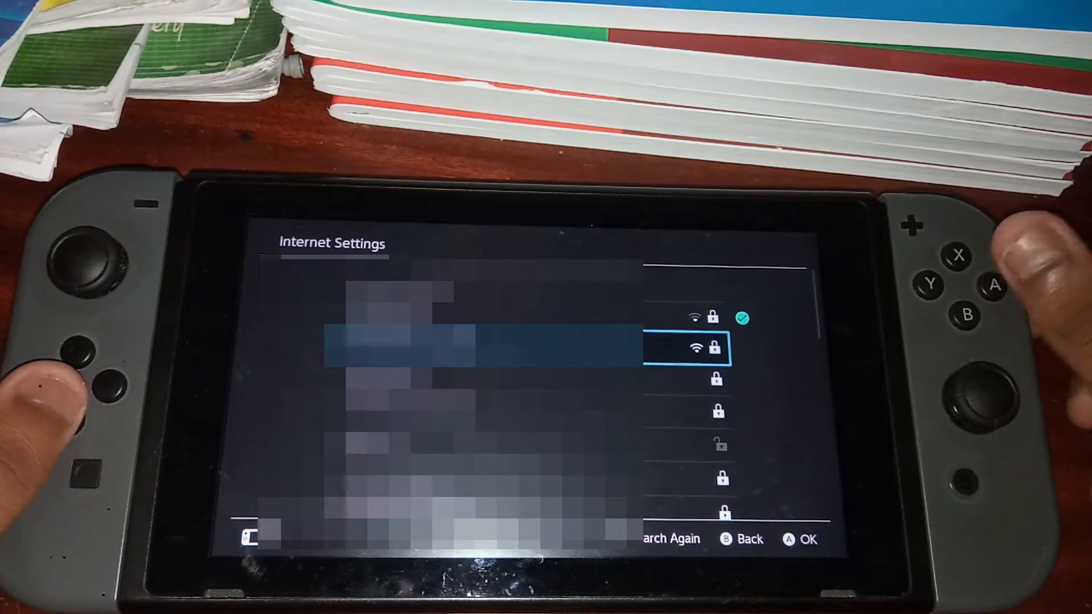
Choose the network and confirm 045.055.142.122 as its manual primary DNS
{"action": "left_click", "coordinate": [685, 348]}
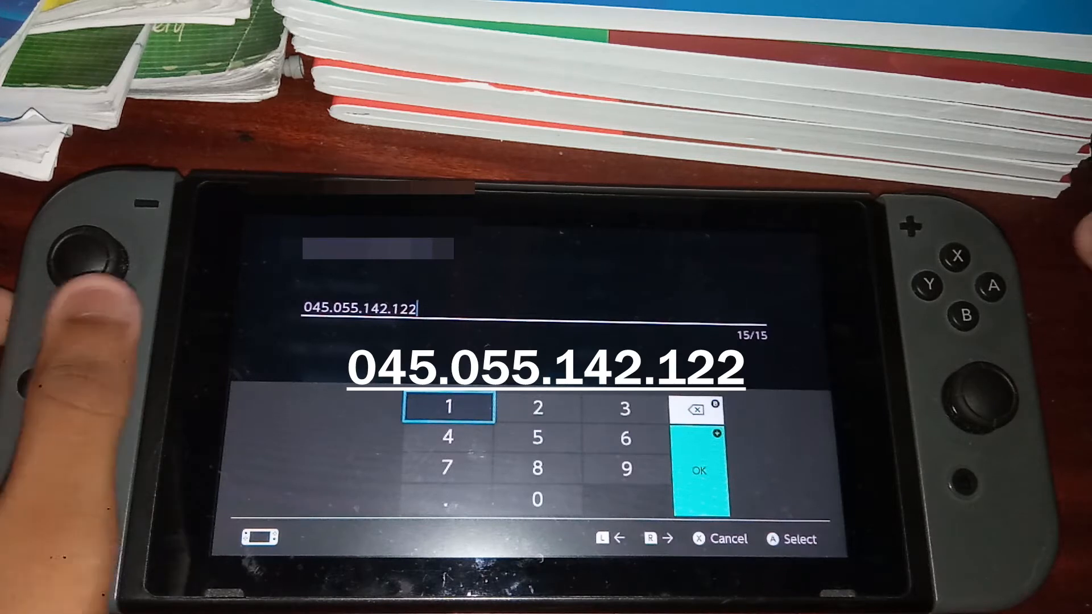
{"action": "left_click", "coordinate": [700, 470]}
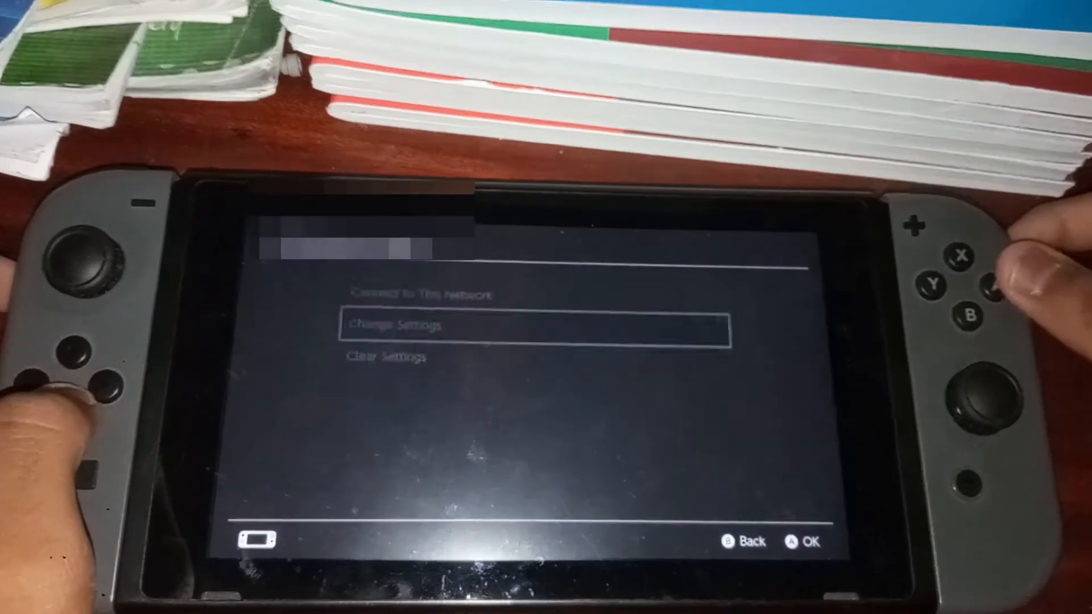
Connect to this network so the SwitchBru portal page with a Google search box loads
{"action": "key", "text": "up"}
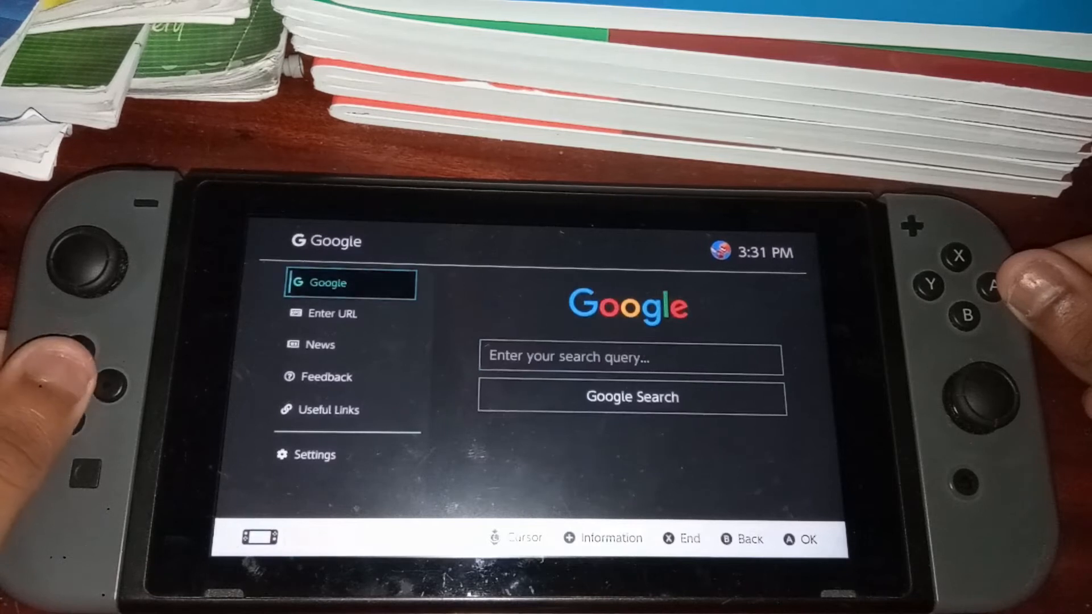
Enter google.com in SwitchBru's URL field and load Google's search page
{"action": "left_click", "coordinate": [630, 357]}
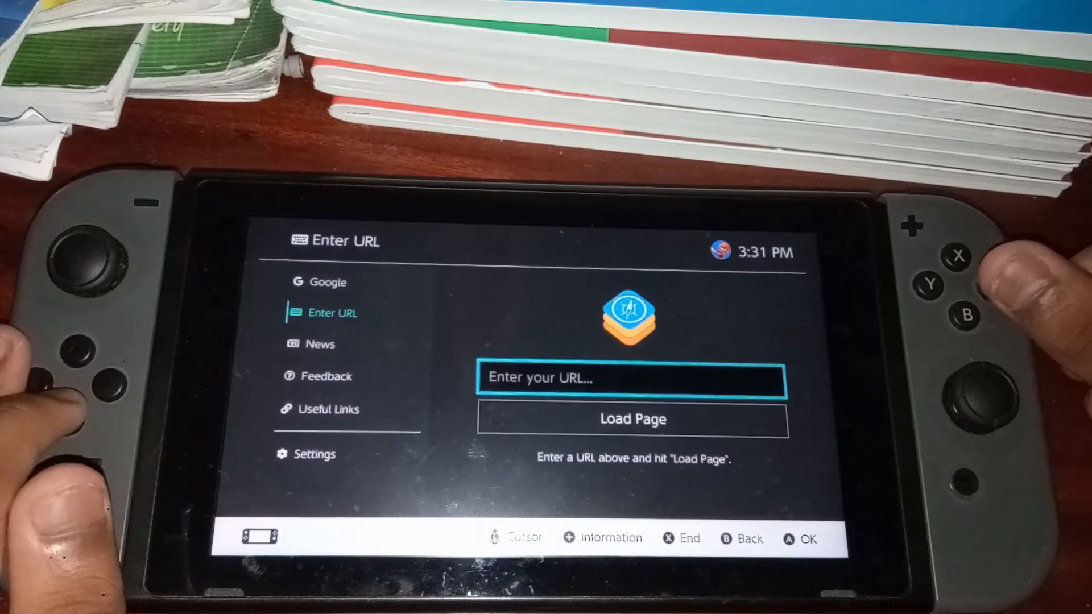
{"action": "left_click", "coordinate": [630, 378]}
{"action": "type", "text": "google"}
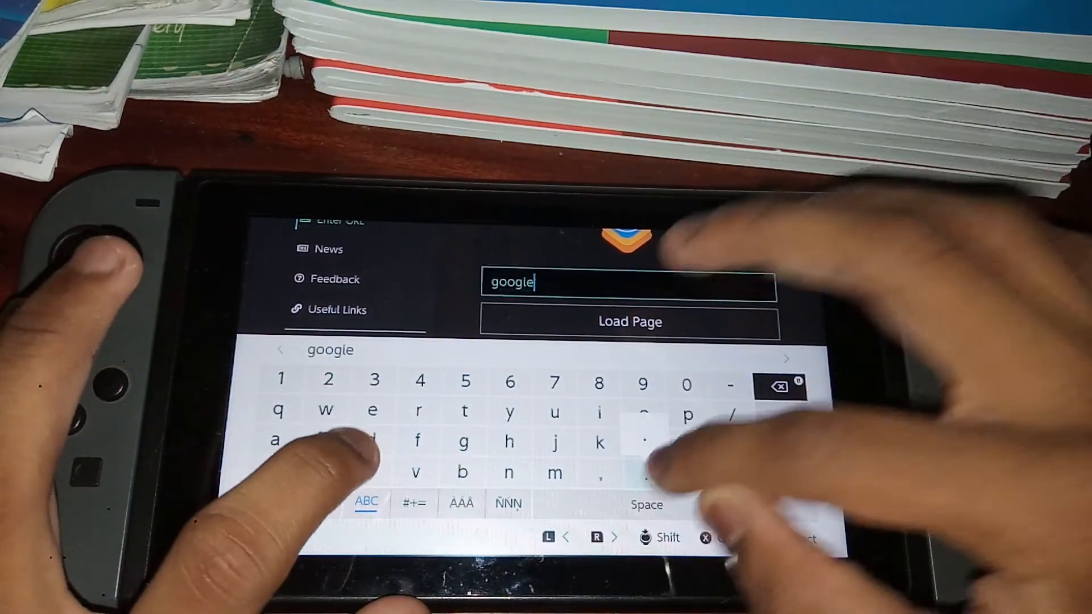
{"action": "type", "text": ".com"}
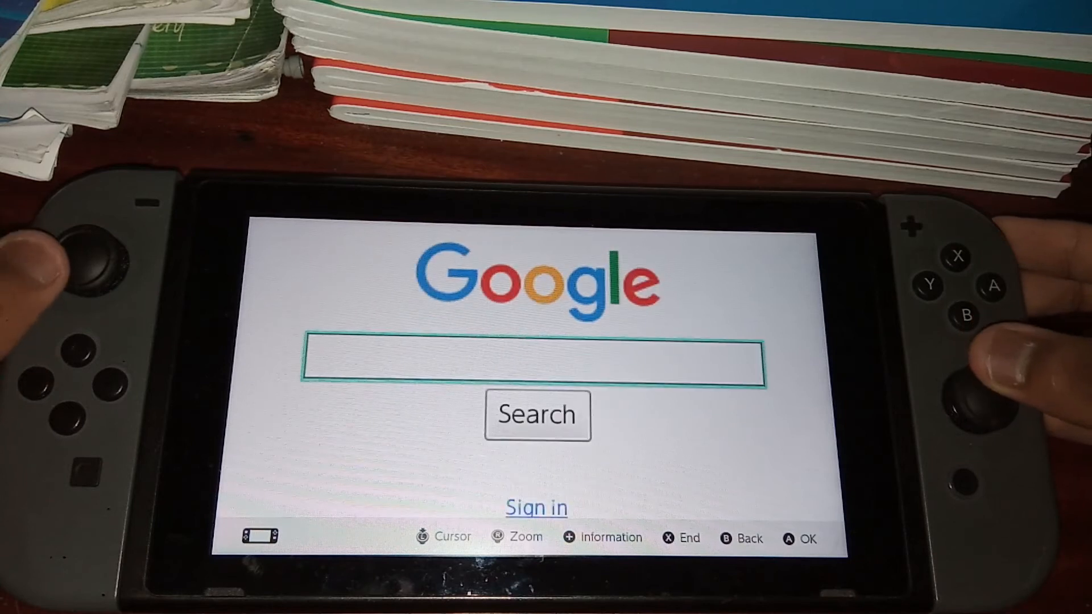
Search Google for 'word' and scroll down through the results
{"action": "left_click", "coordinate": [537, 361]}
{"action": "type", "text": "word"}
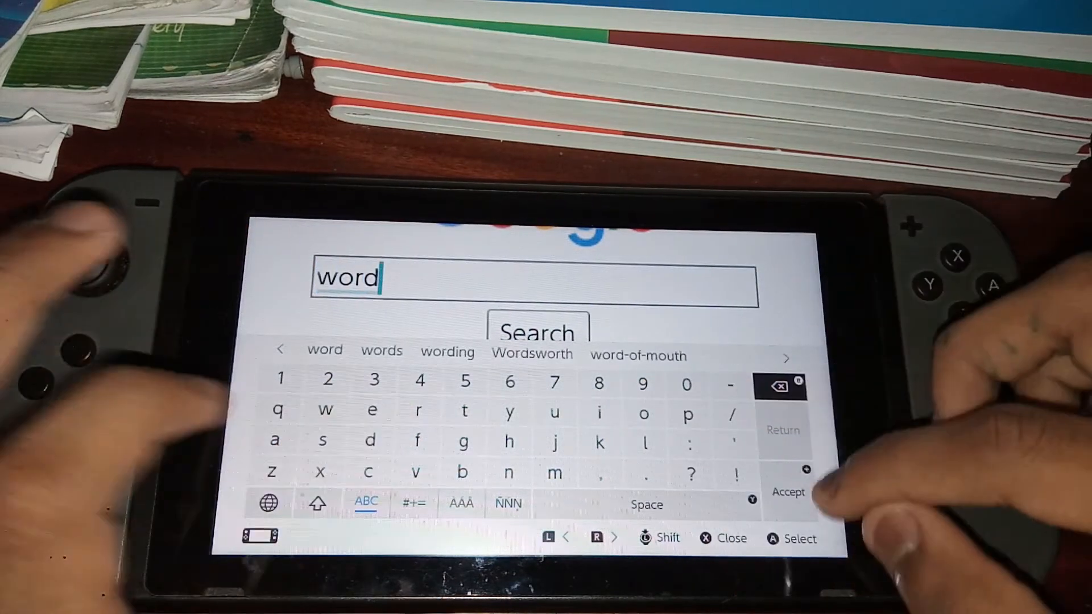
{"action": "left_click", "coordinate": [788, 492]}
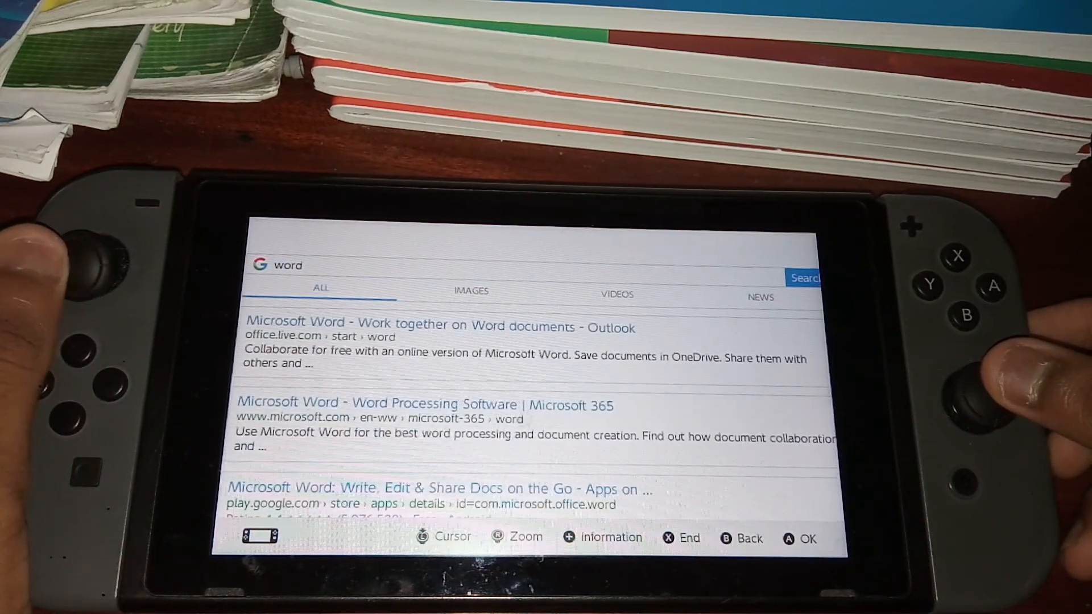
{"action": "scroll", "scroll_direction": "down", "scroll_amount": 3}
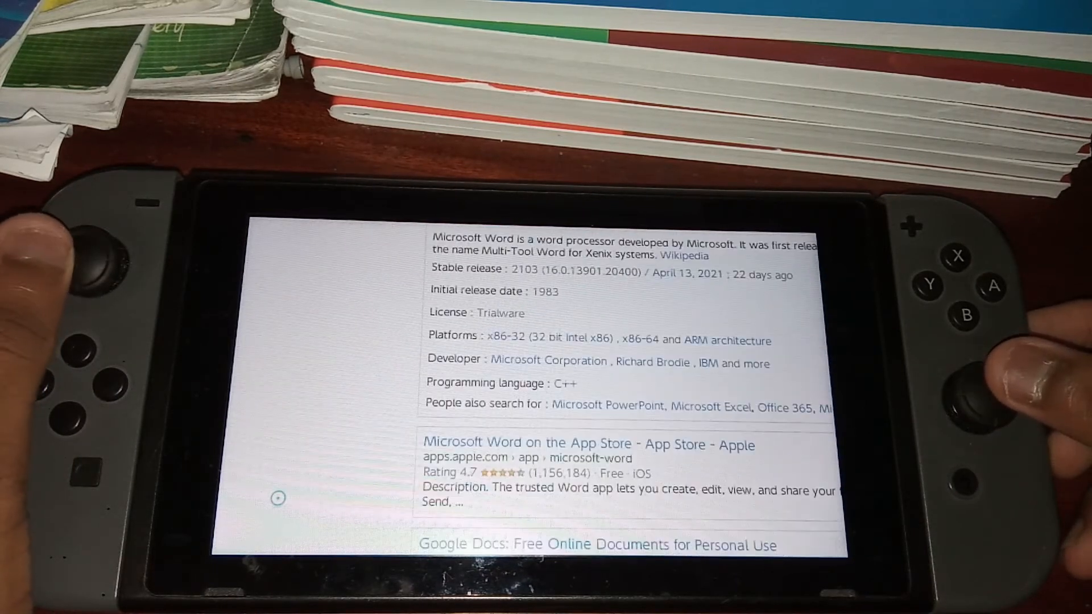
{"action": "scroll", "scroll_direction": "down", "scroll_amount": 3}
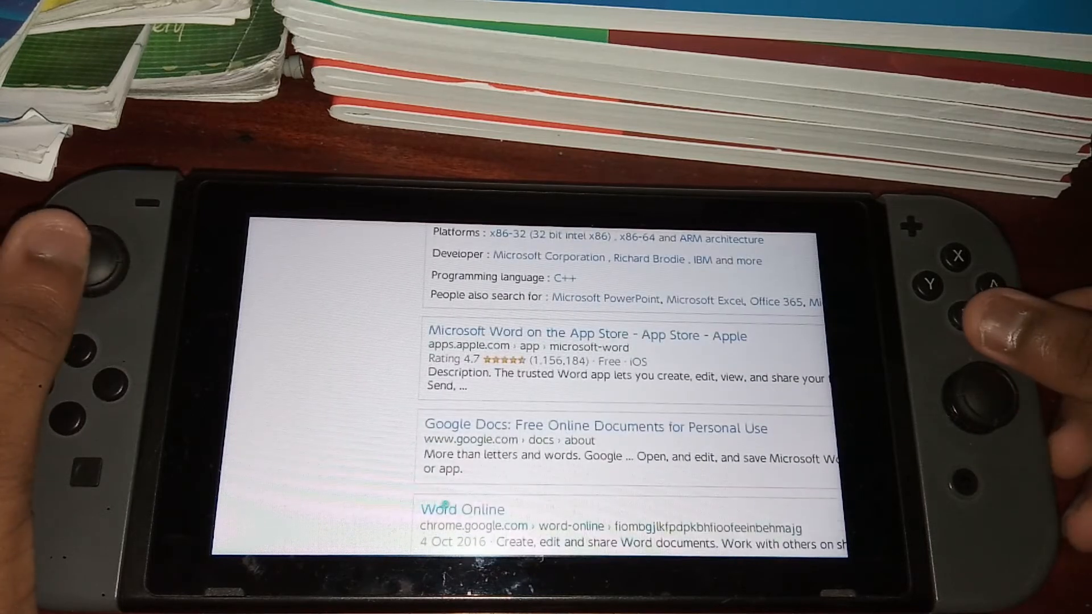